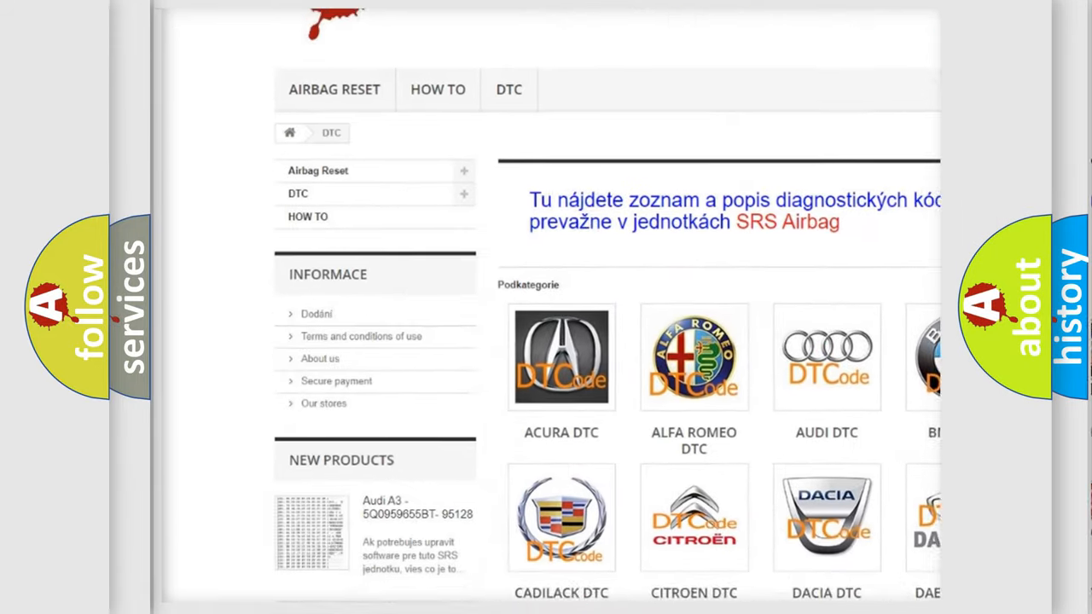
Open the DTC subcategory page listing trouble codes B0083, B0084 through U0170
scroll("down", 3)
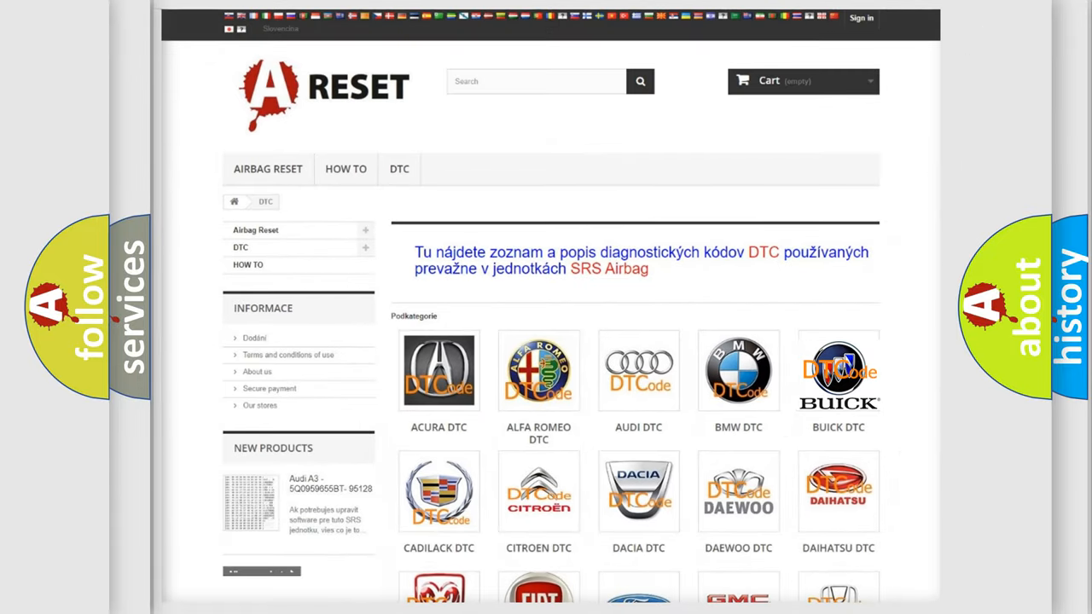
left_click(438, 370)
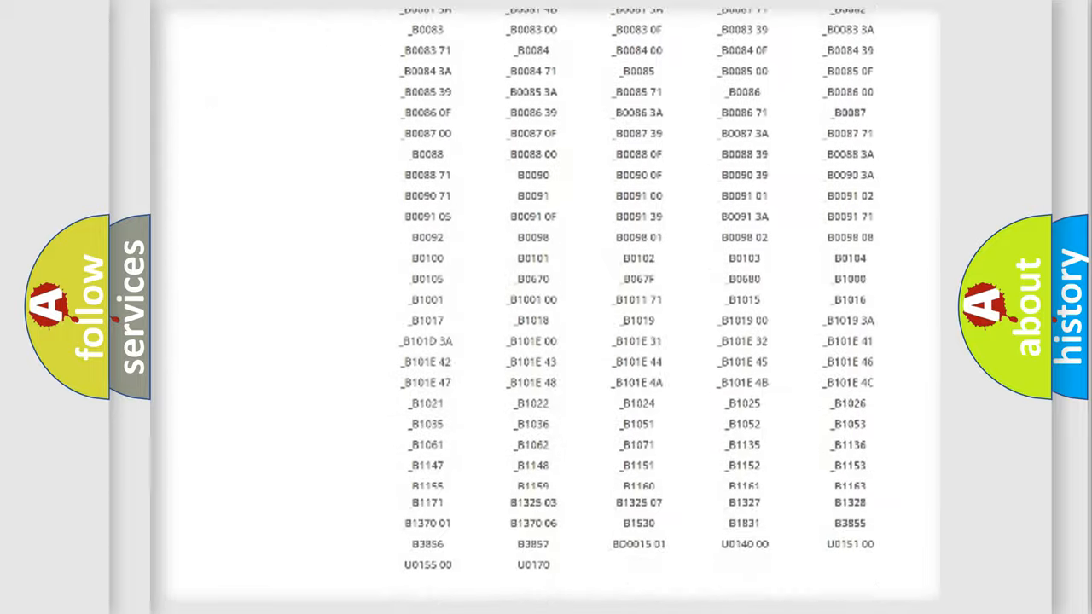